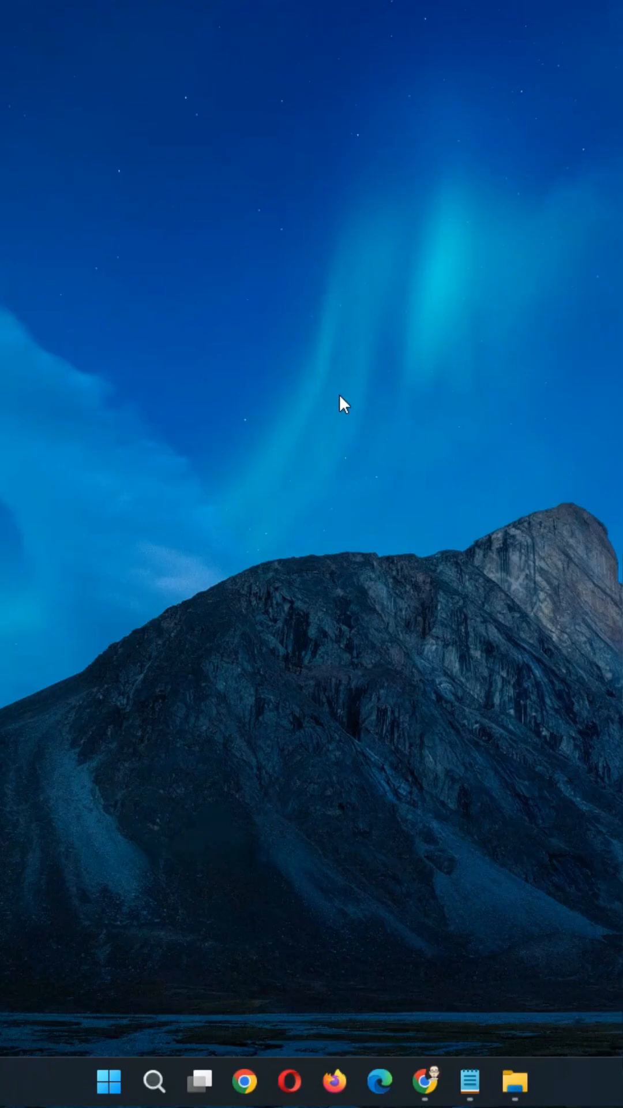
- Open the desktop's context menu and expand its New submenu
right_click(344, 405)
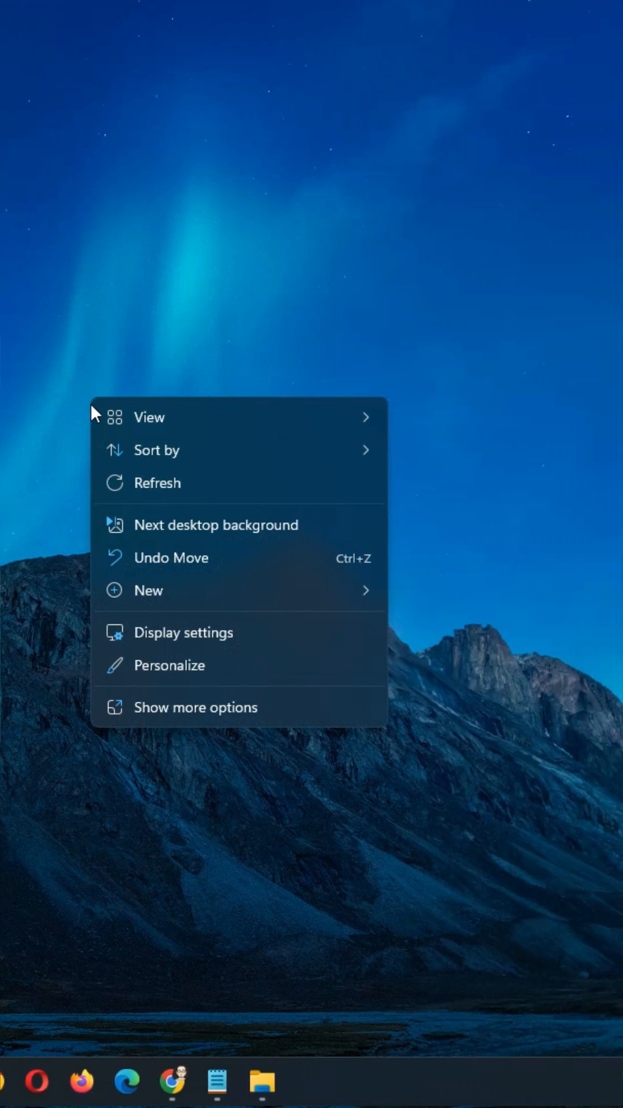
click(148, 590)
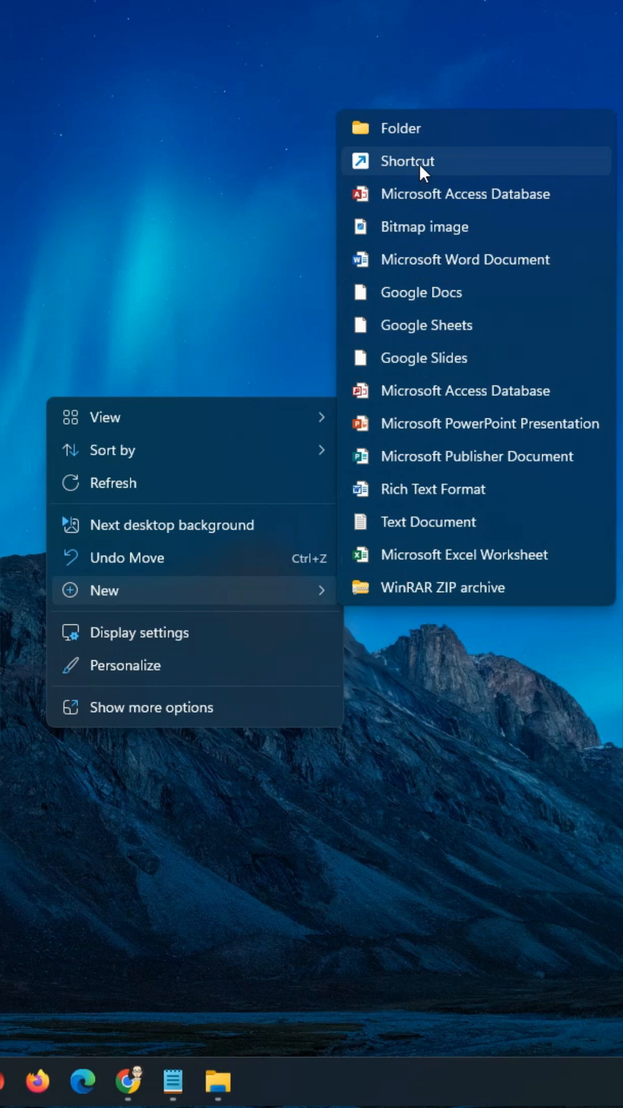
- Create a shortcut to 'shutdown /s /t 0' and name it 'Shutdown'
click(408, 160)
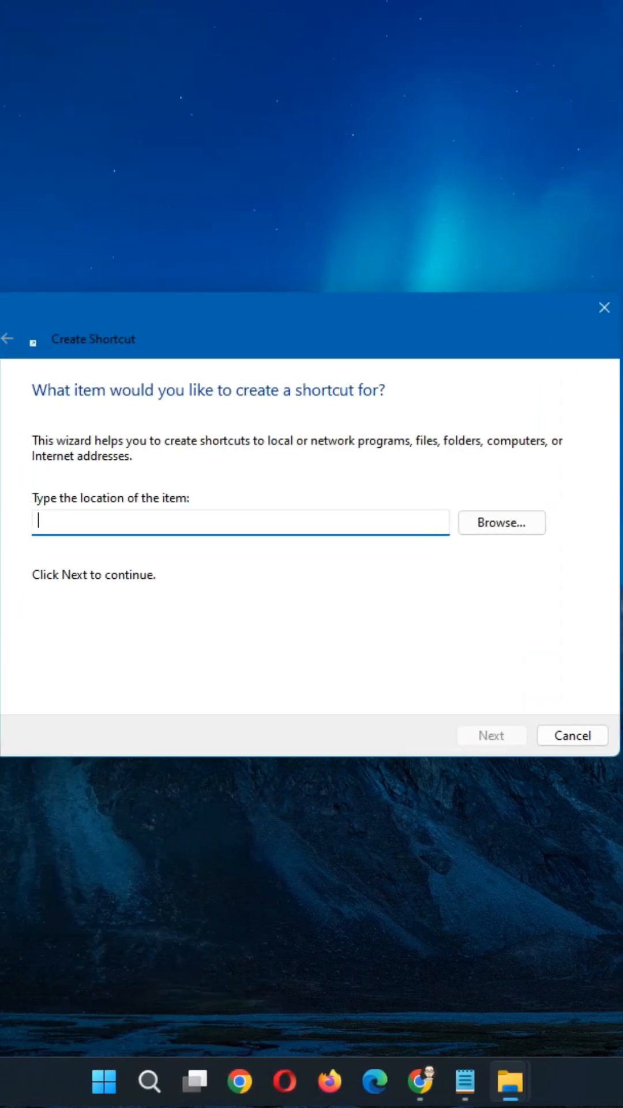
text(shutdo)
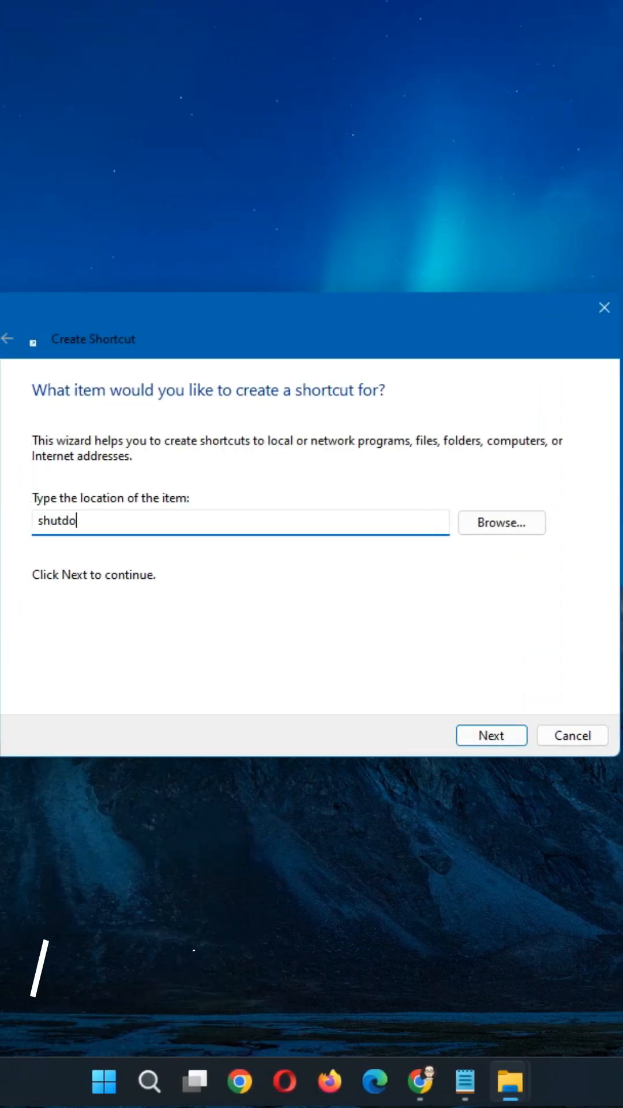
text(wn /s /)
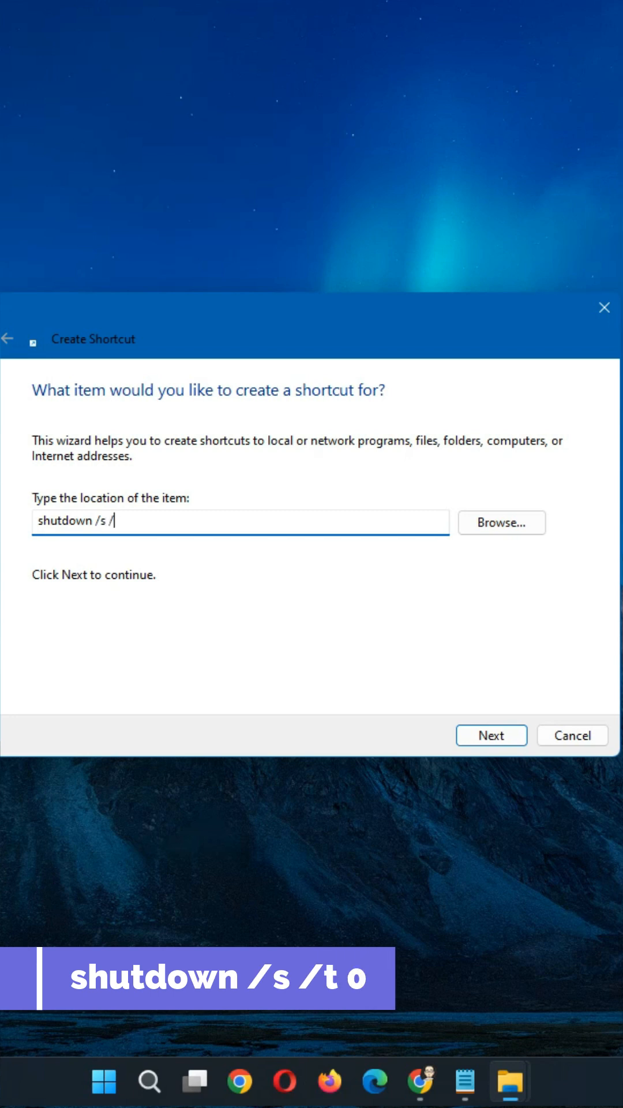
text(t 0)
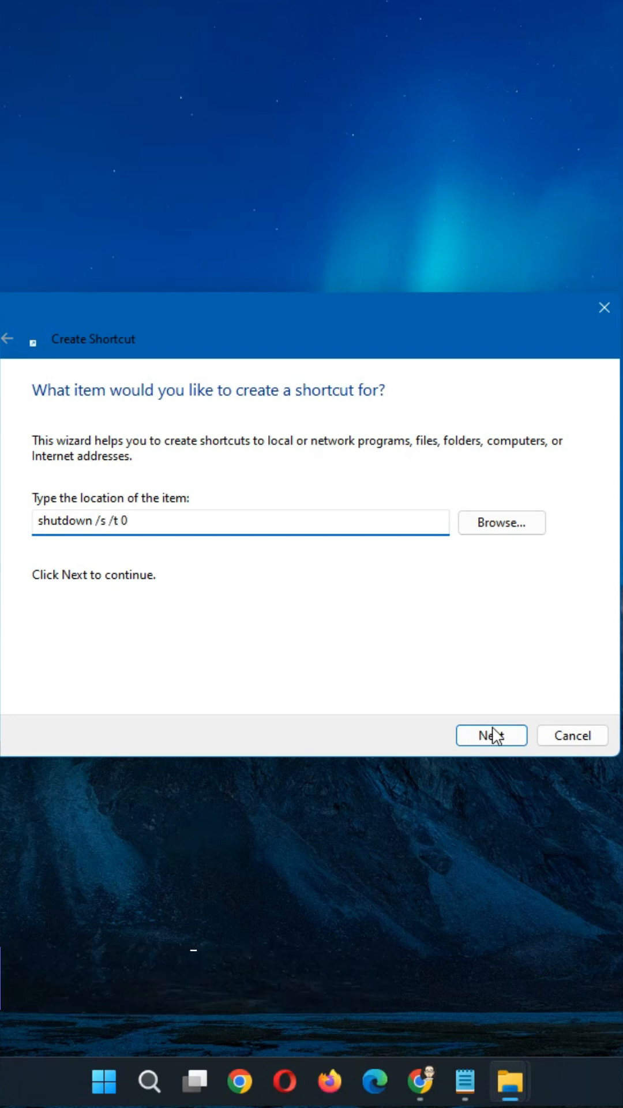
click(491, 735)
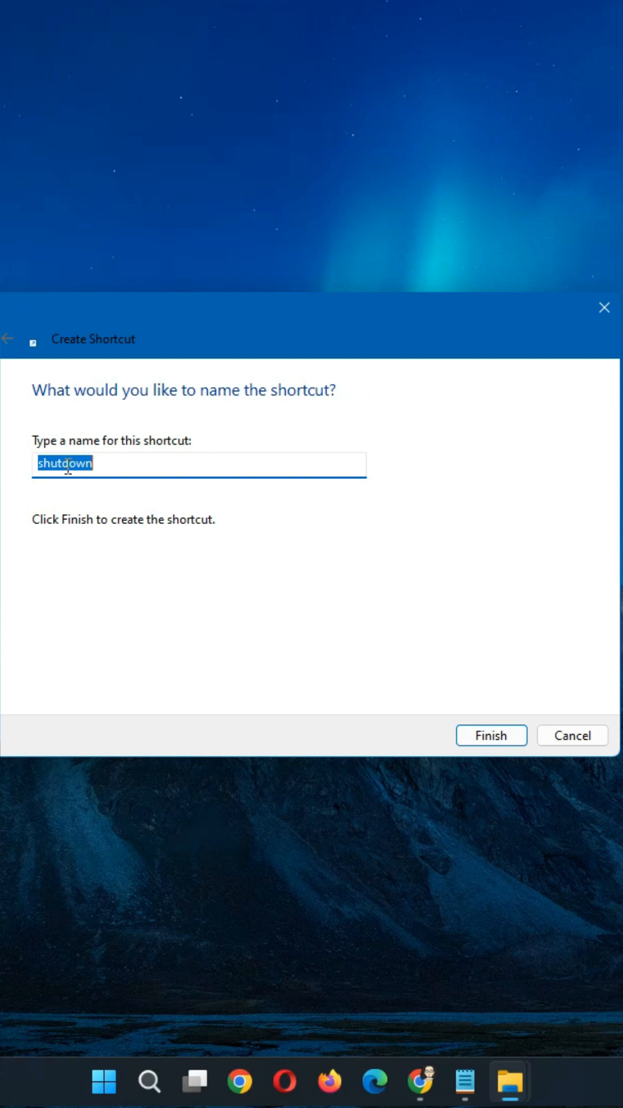
text(Shutdown)
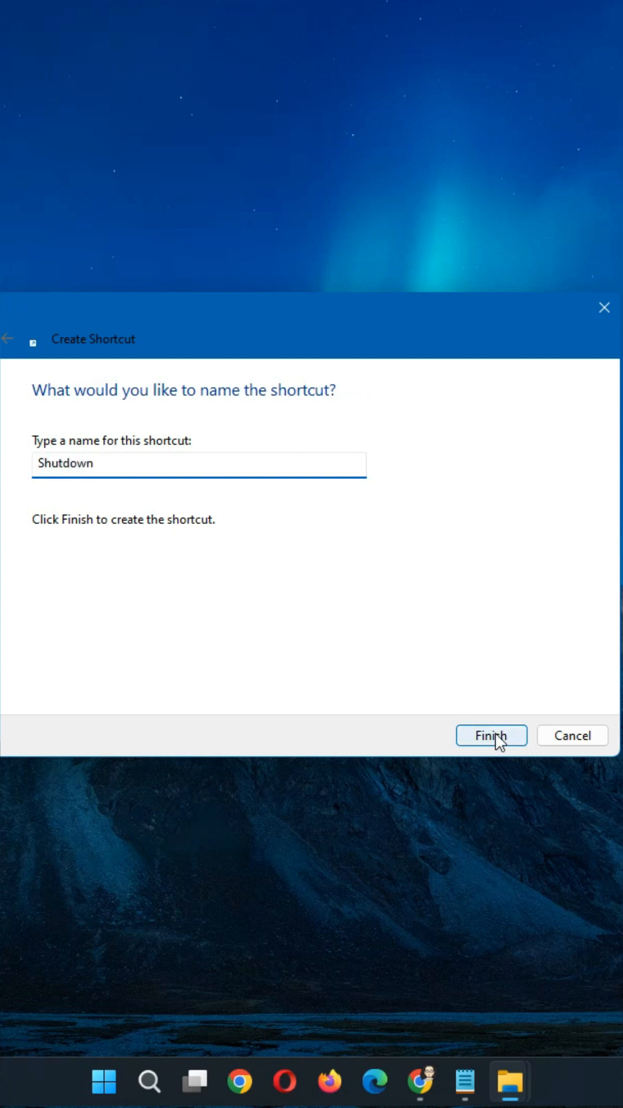
click(491, 735)
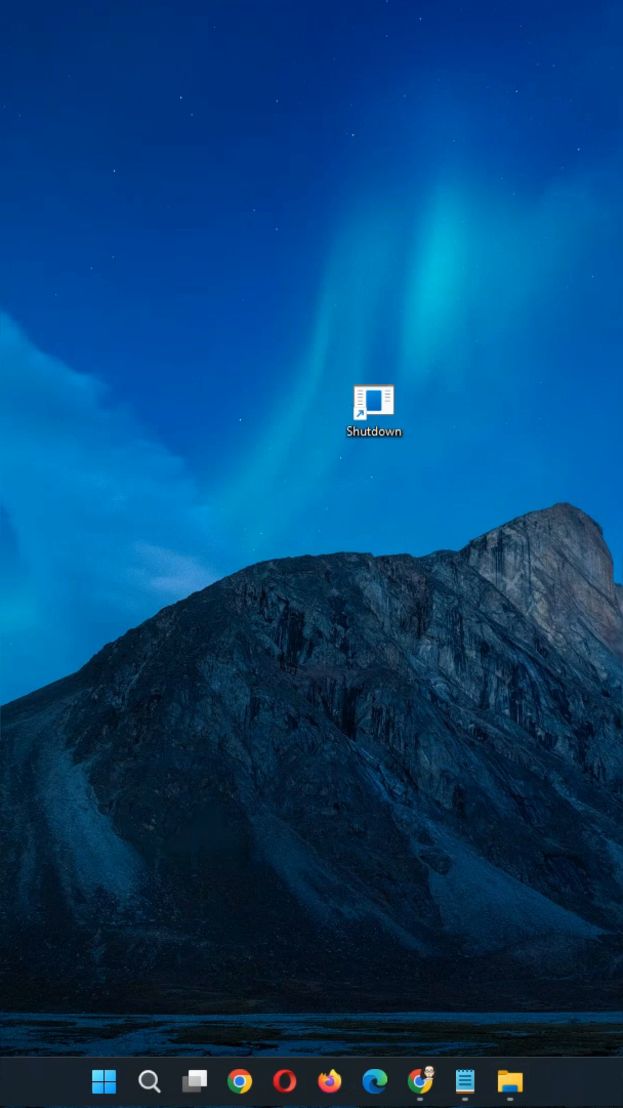
- Open Properties for the Shutdown shortcut from its context menu
right_click(375, 409)
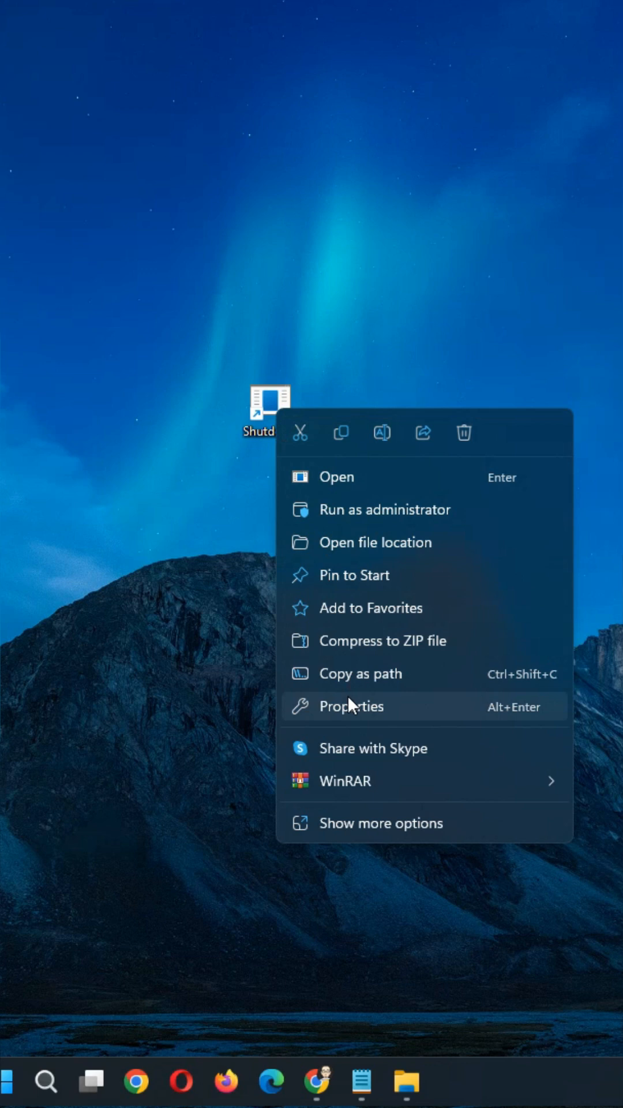
click(351, 706)
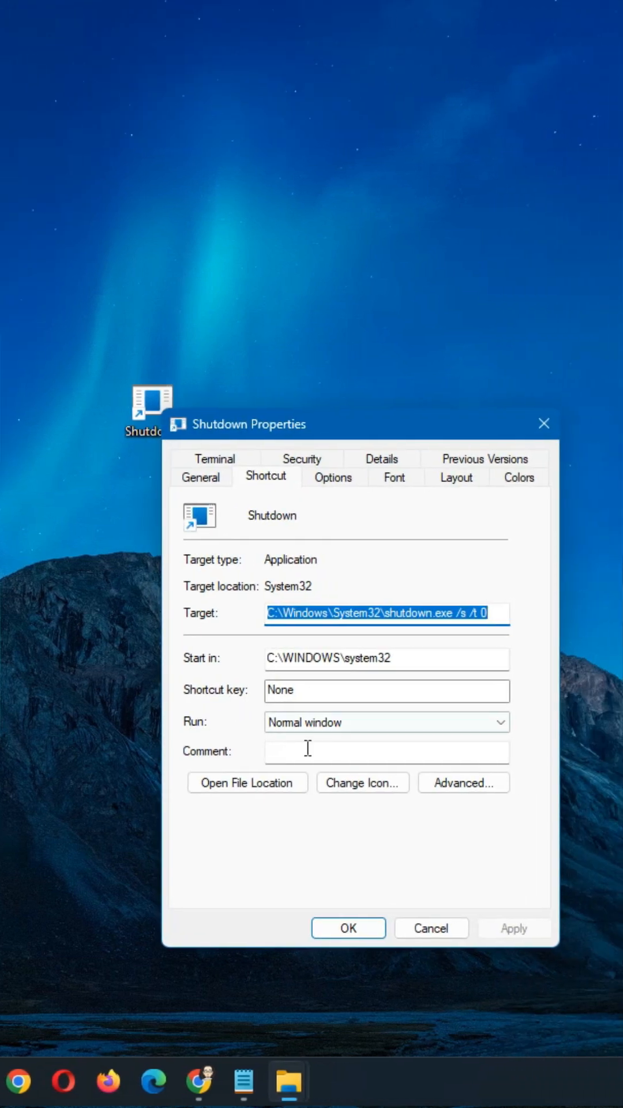
mouse_move(362, 783)
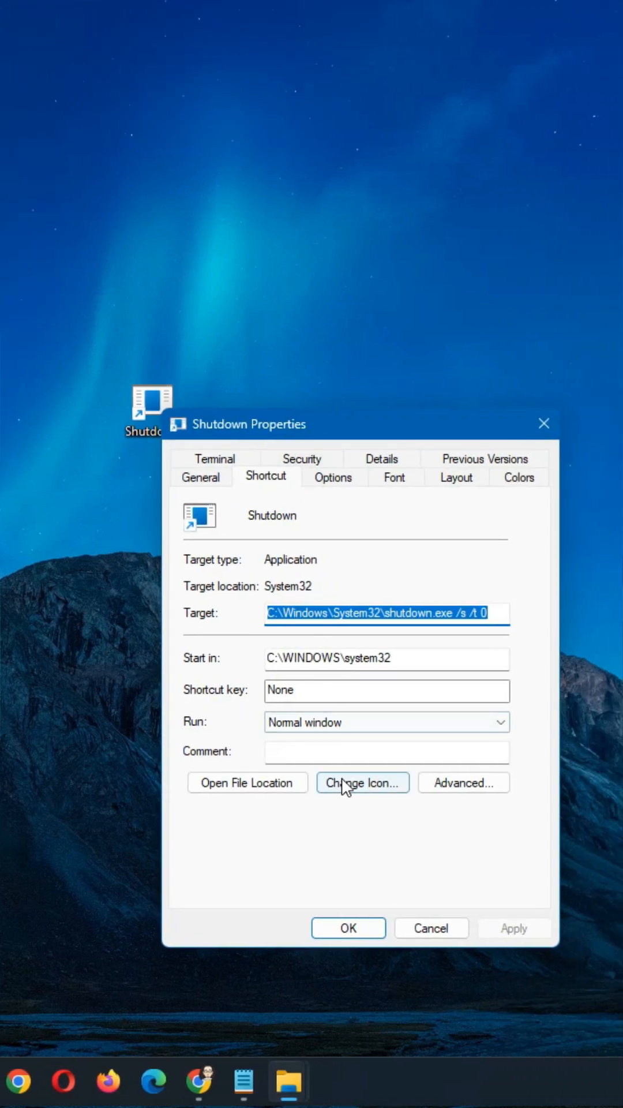
- Change the Shutdown shortcut's icon to the red power icon, then apply and close
click(362, 783)
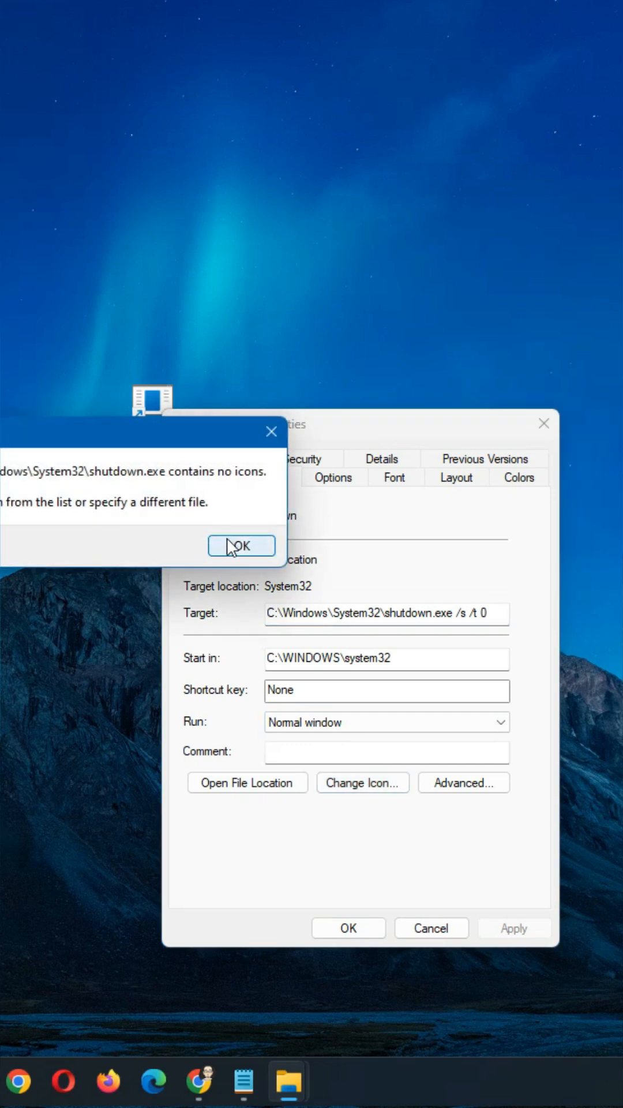
click(242, 545)
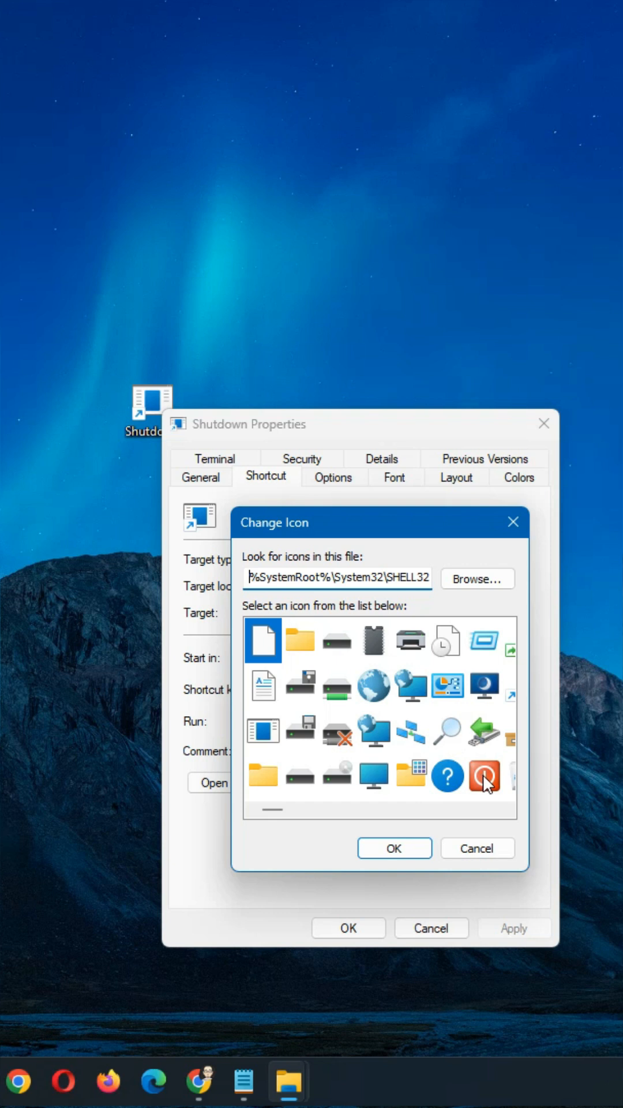
click(485, 775)
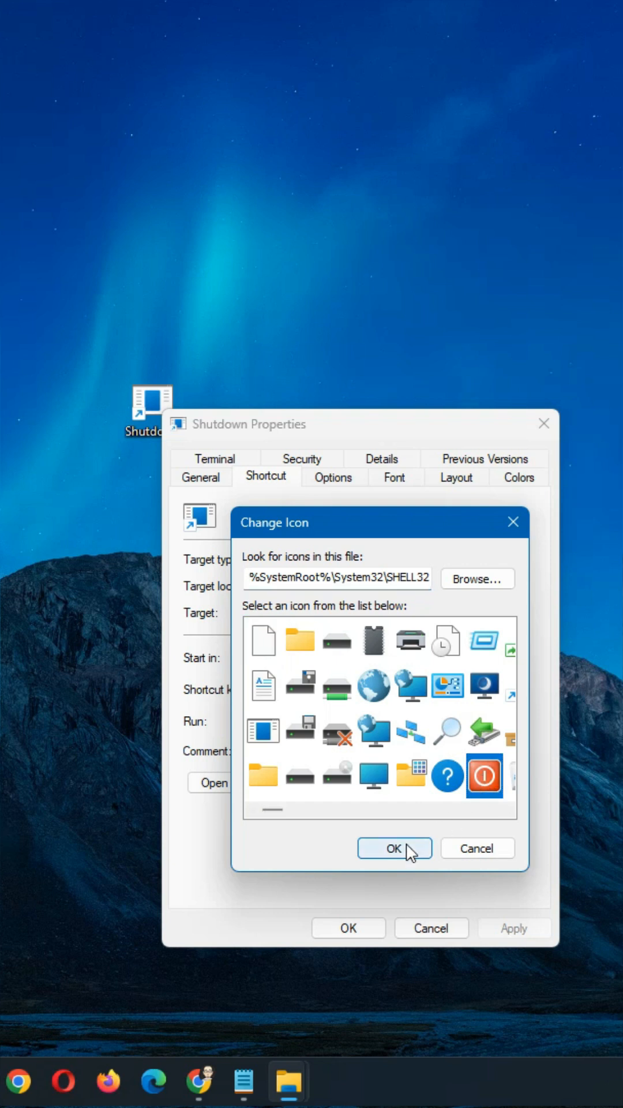
click(394, 848)
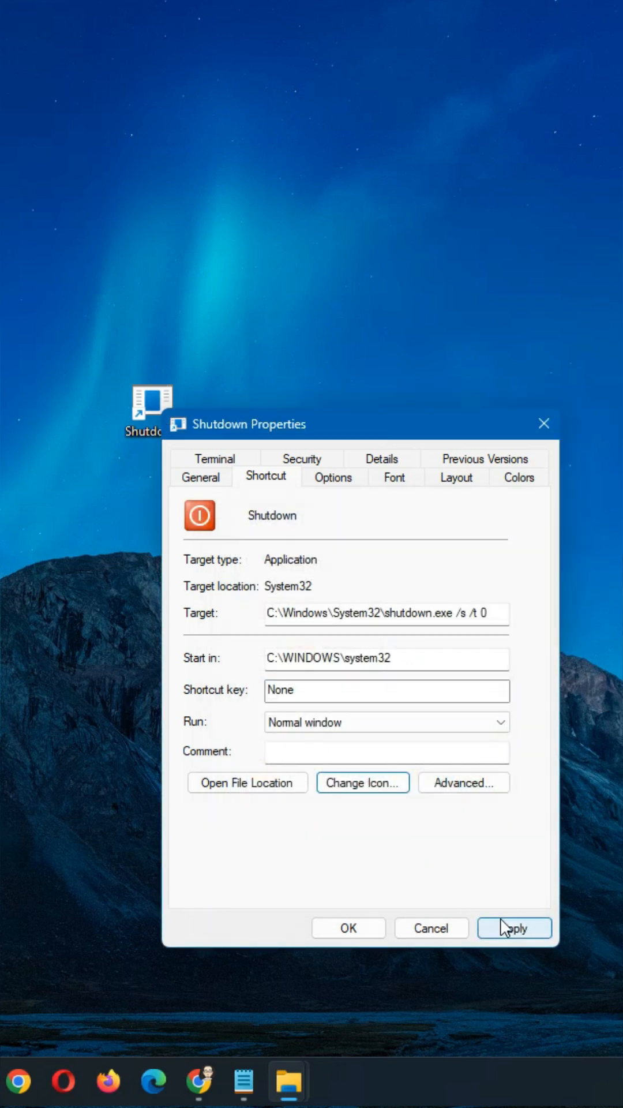
click(514, 928)
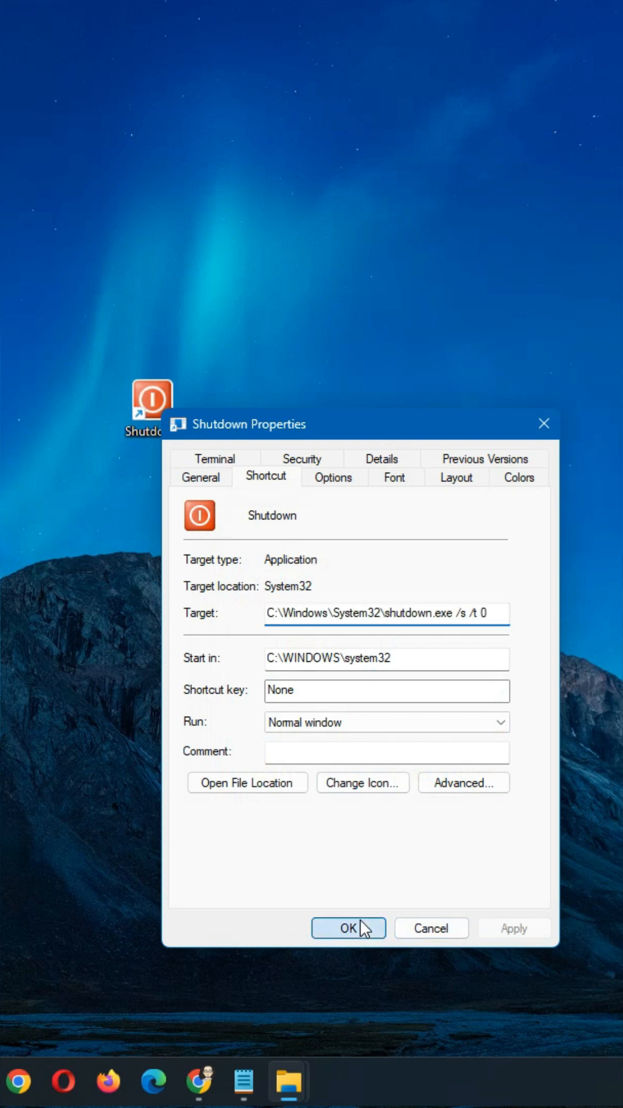
click(347, 929)
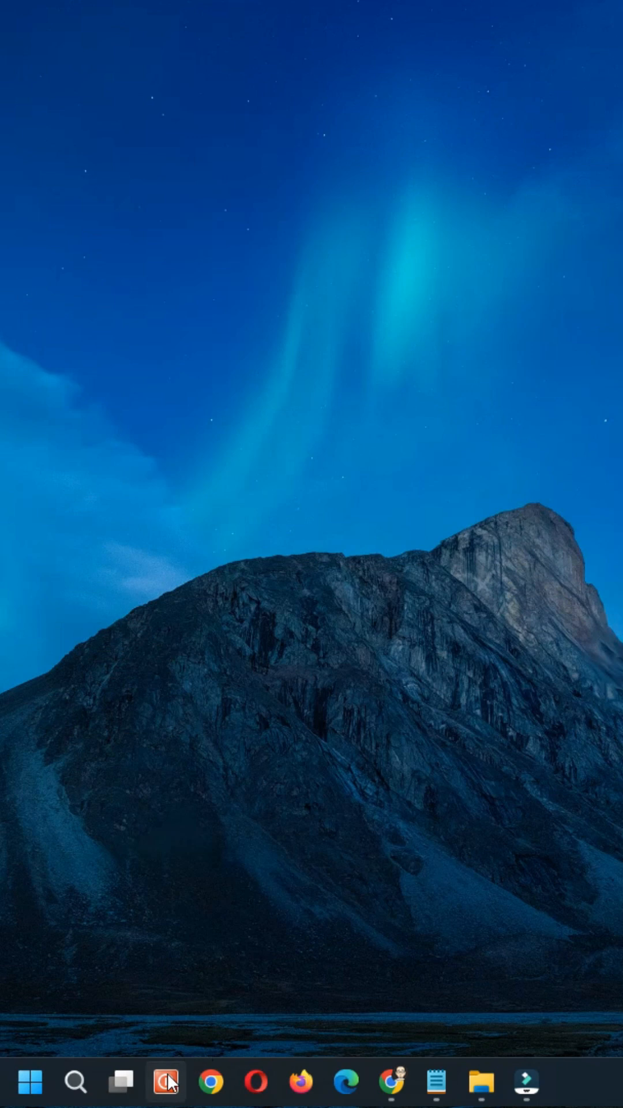
mouse_move(166, 1082)
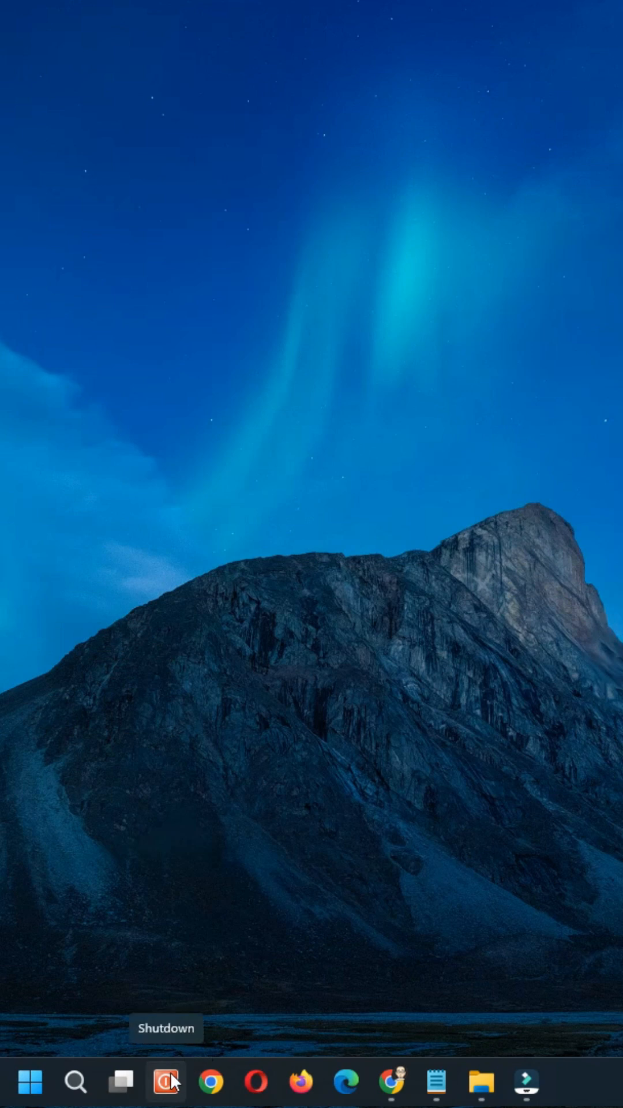